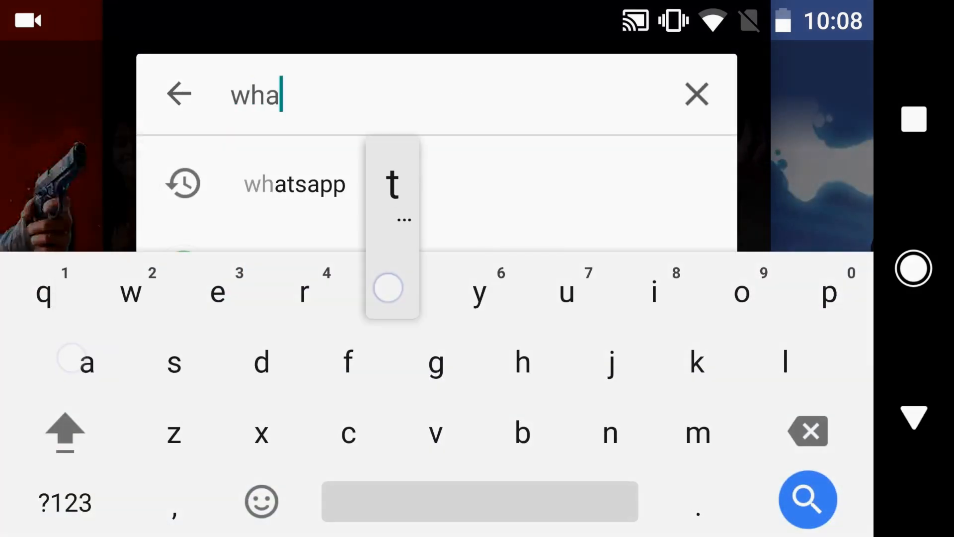
Open the WhatsApp Messenger listing from the 'whatsapp' search suggestion
click(294, 183)
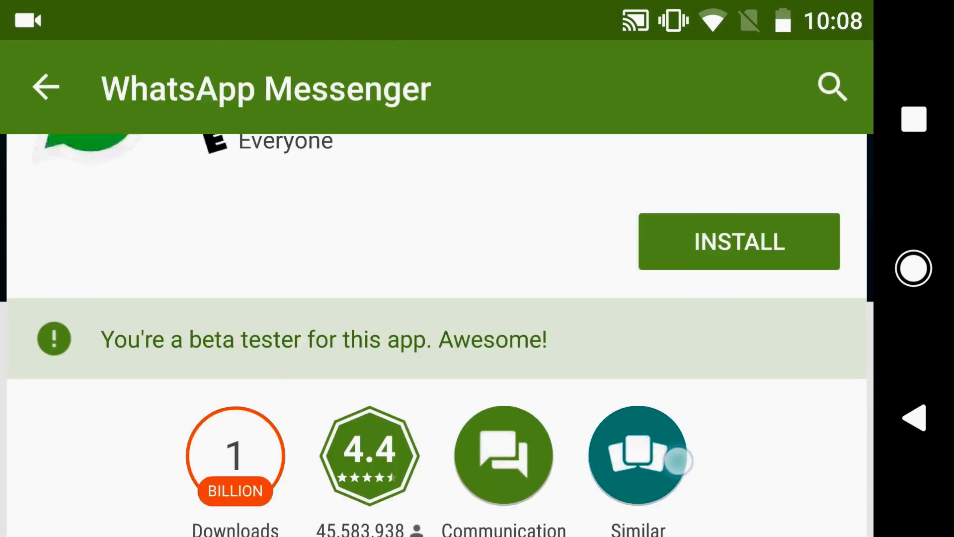
scroll(down, 3)
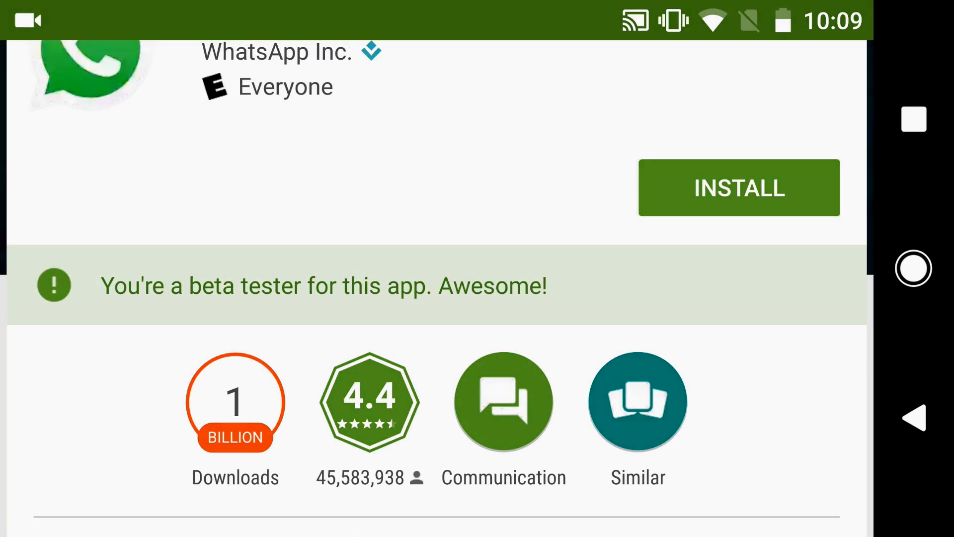
scroll(down, 3)
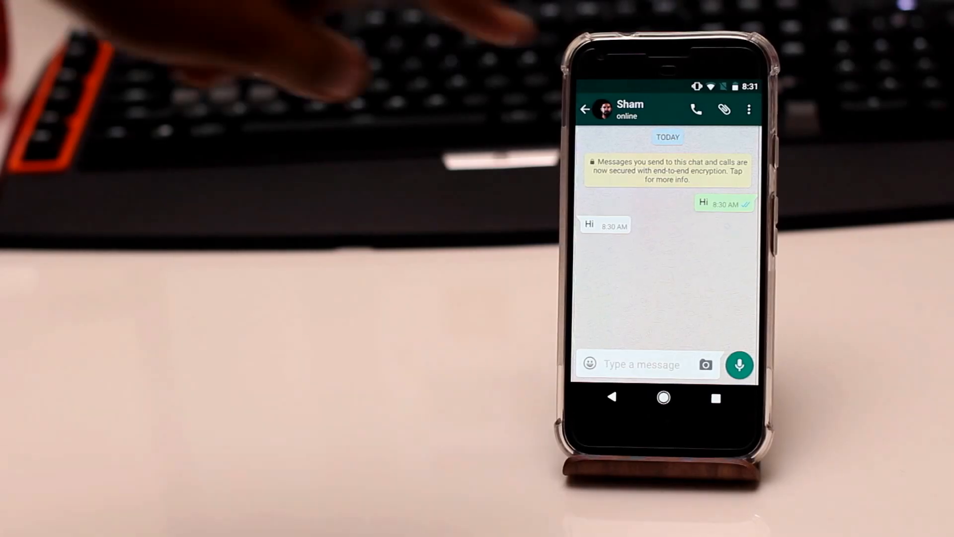
Start a voice call with Sham from the chat's call icon
click(696, 109)
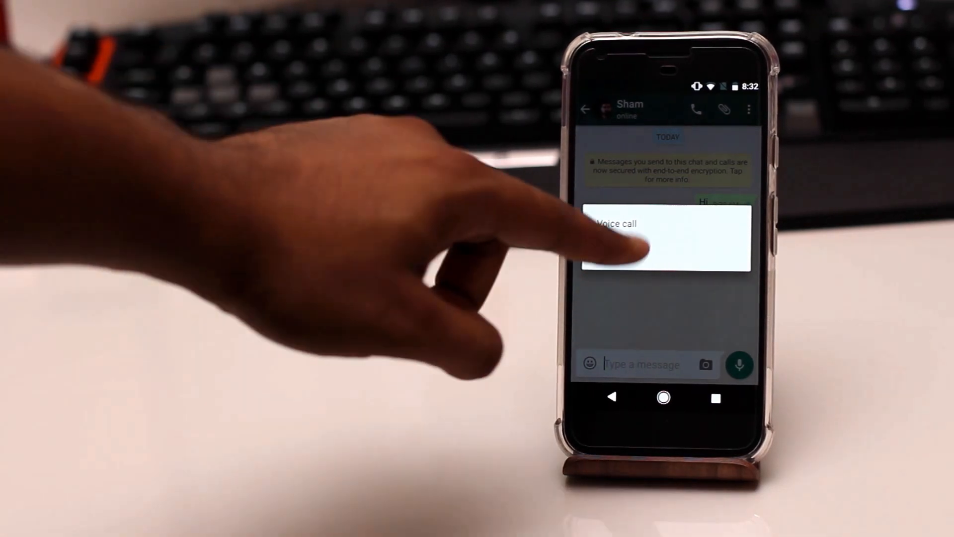
click(616, 223)
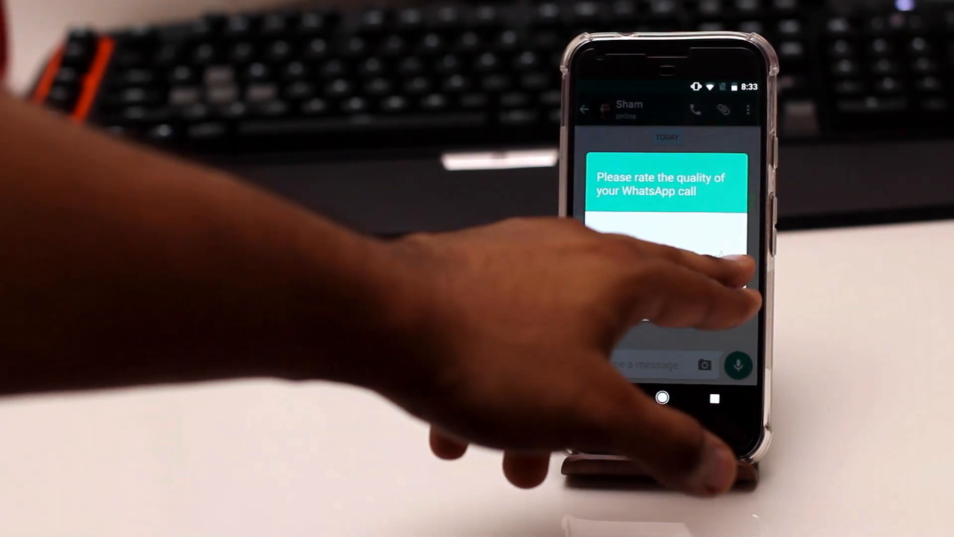
Rate the quality of the finished WhatsApp call with Sham
click(666, 256)
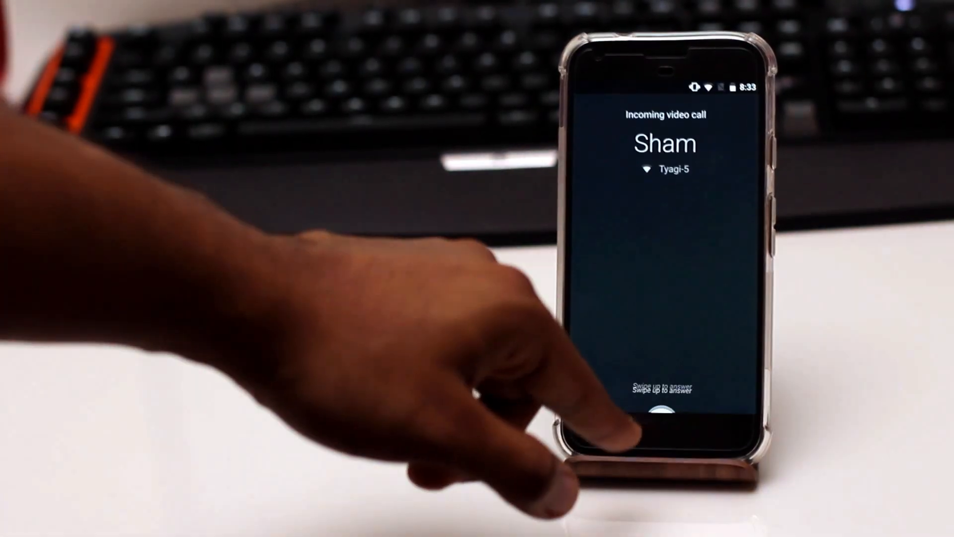
mouse_move(661, 371)
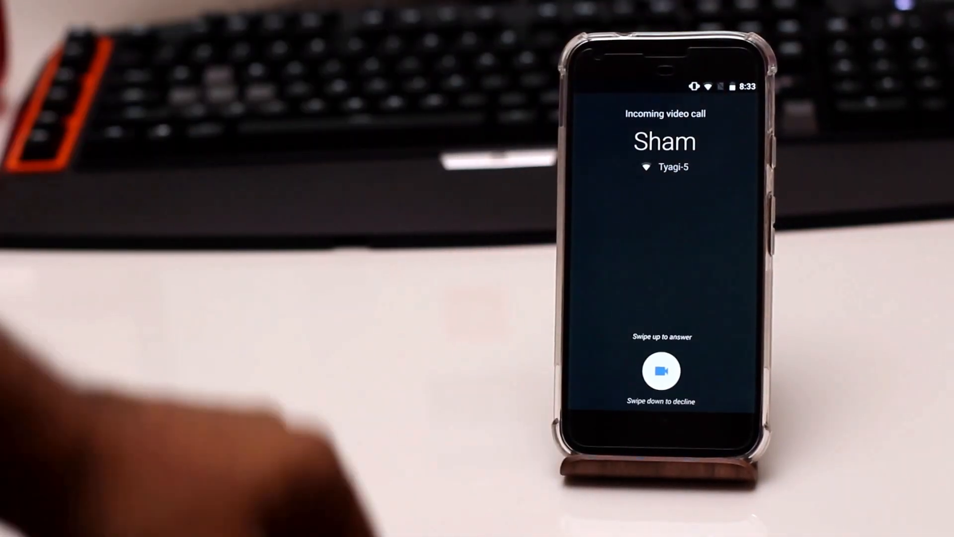